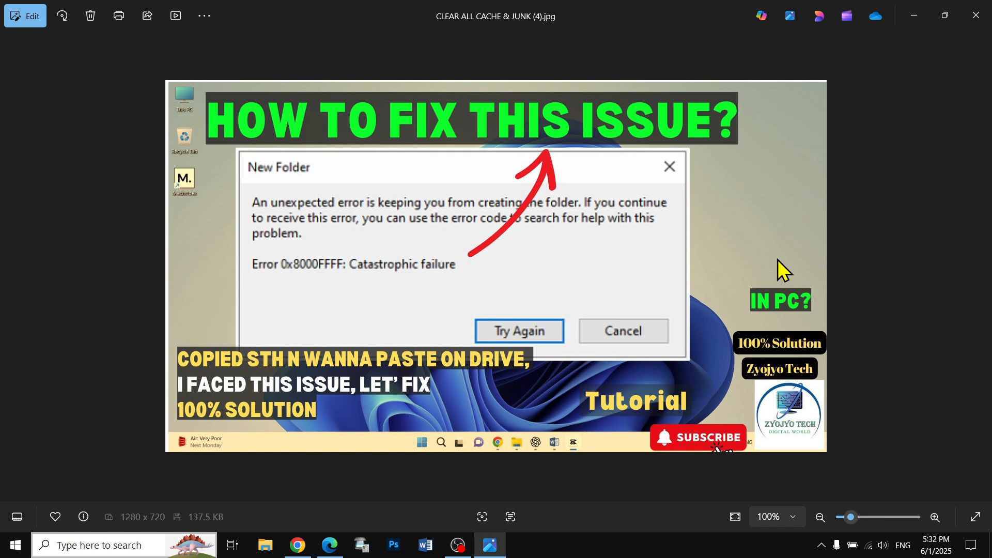
mouse_move(705, 292)
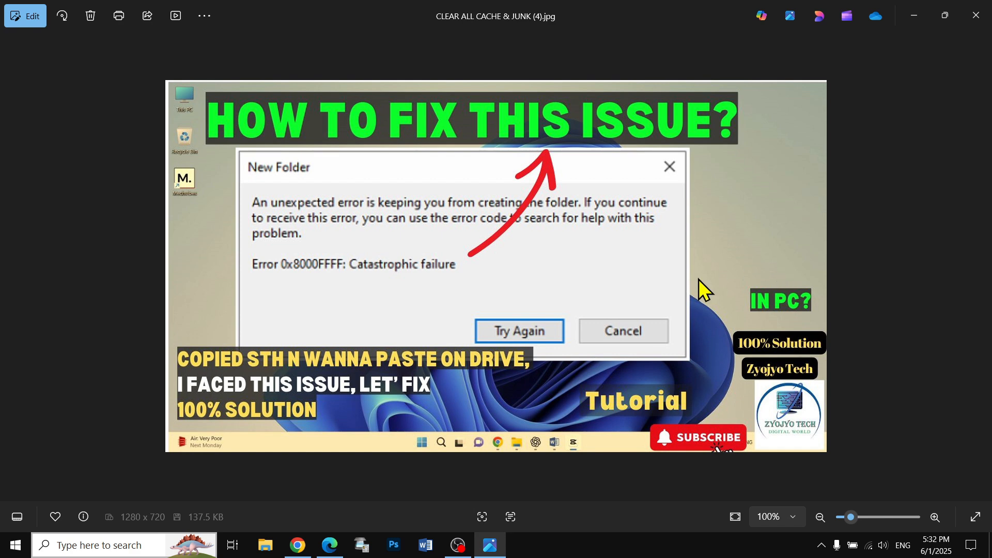
mouse_move(323, 247)
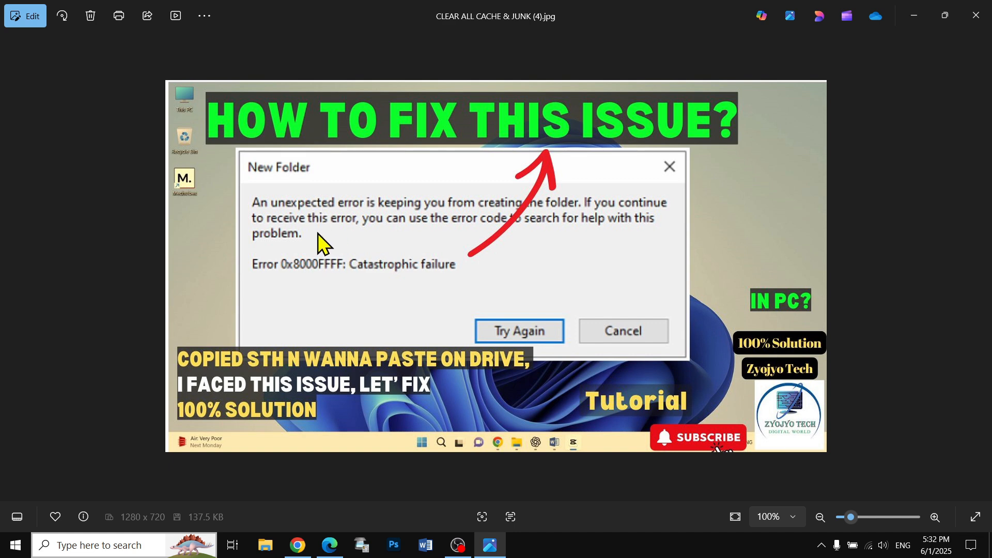
mouse_move(328, 243)
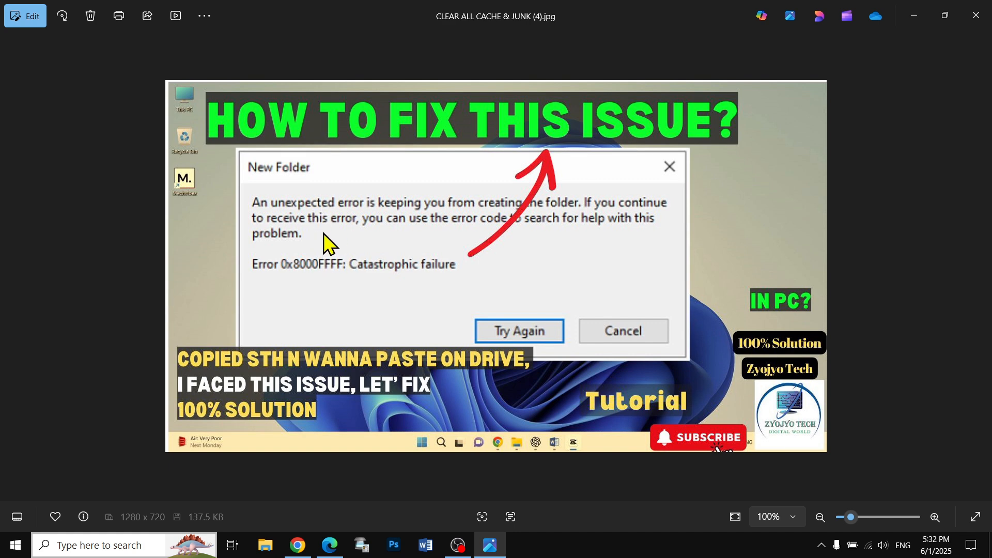
mouse_move(343, 246)
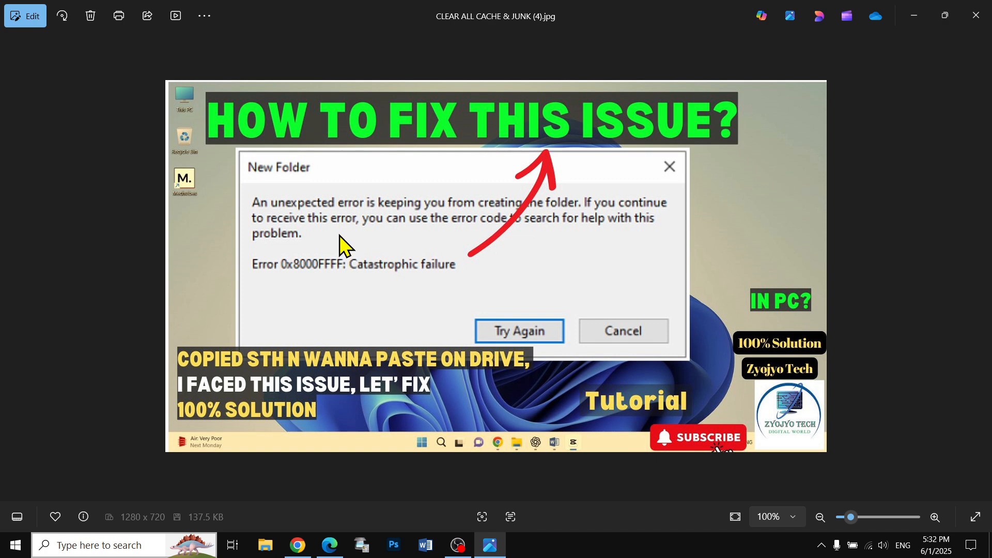
mouse_move(578, 206)
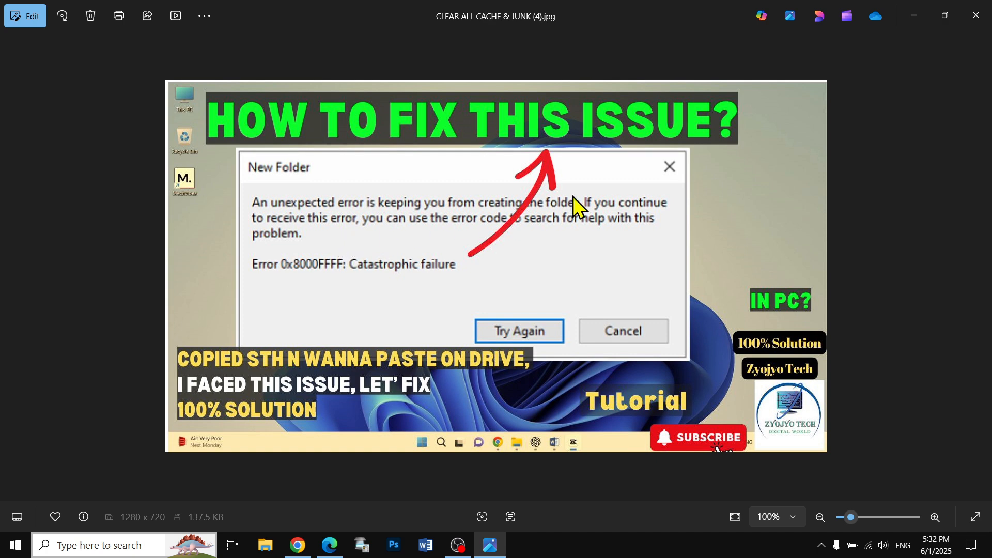
mouse_move(563, 247)
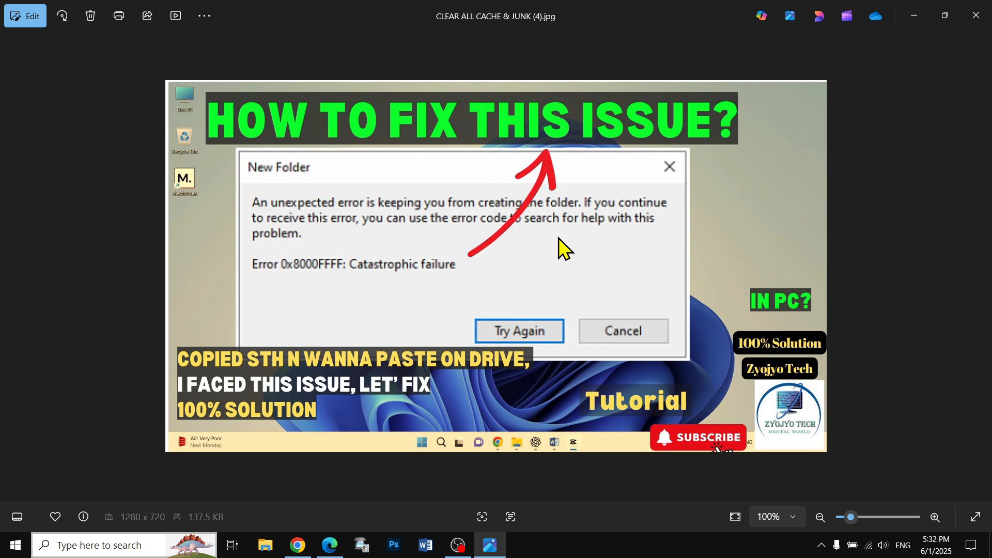
mouse_move(359, 245)
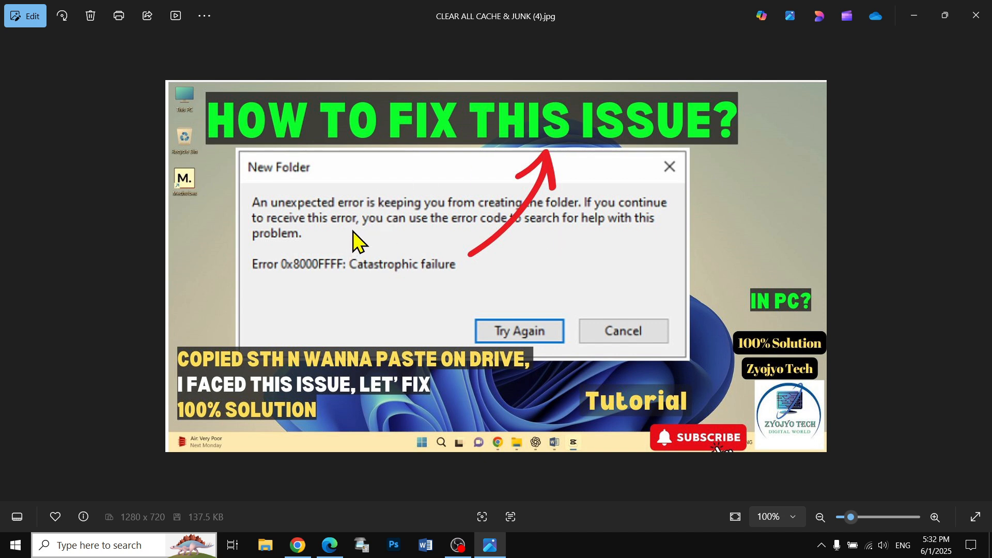
mouse_move(471, 244)
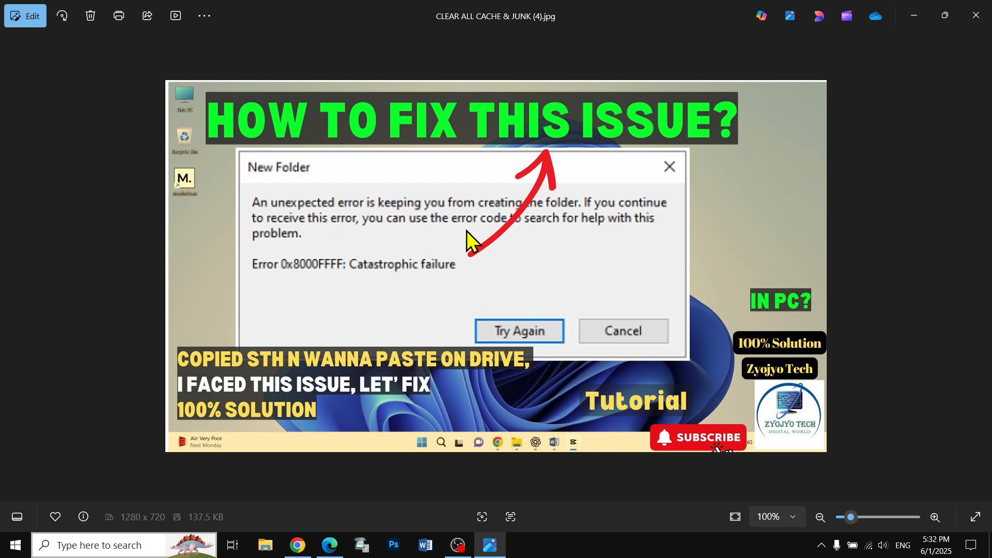
mouse_move(310, 436)
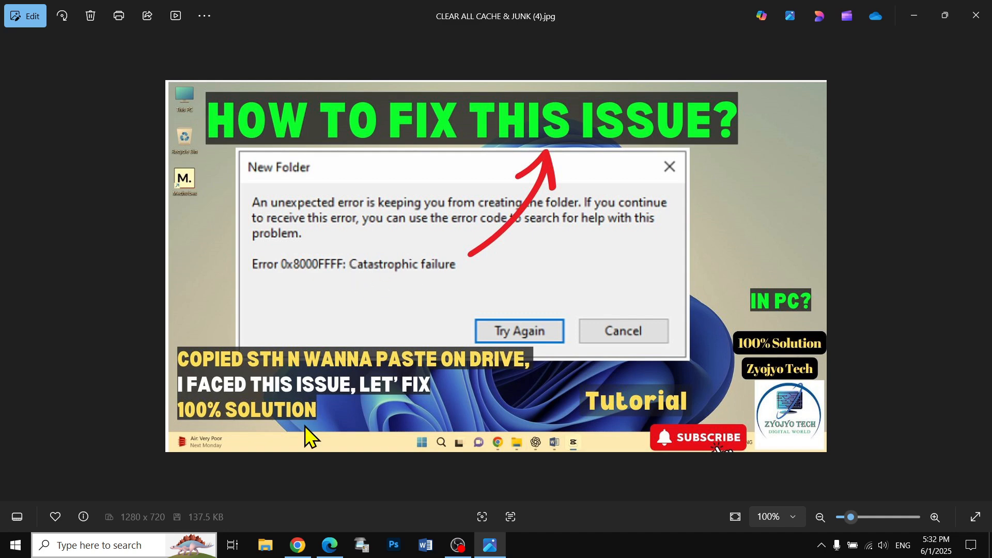
mouse_move(348, 263)
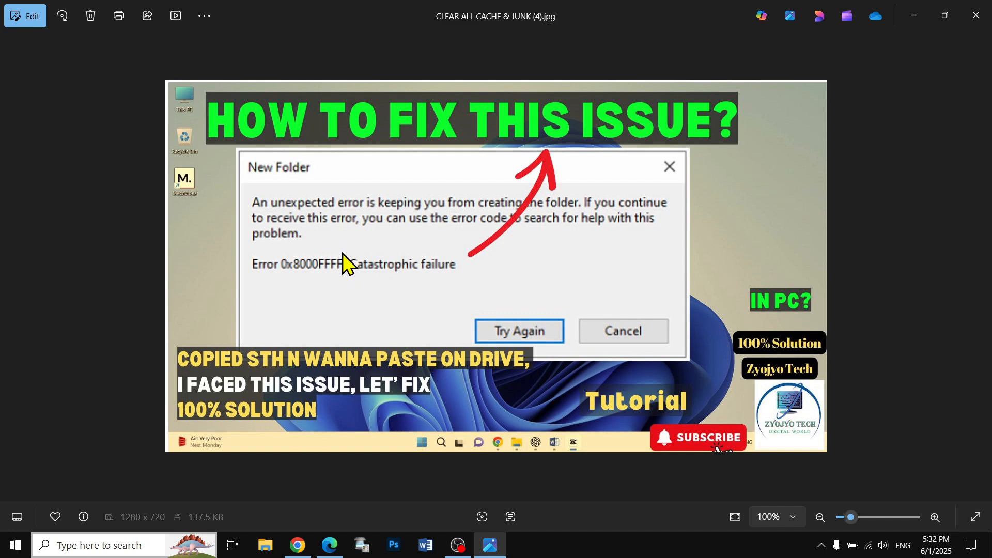
mouse_move(443, 268)
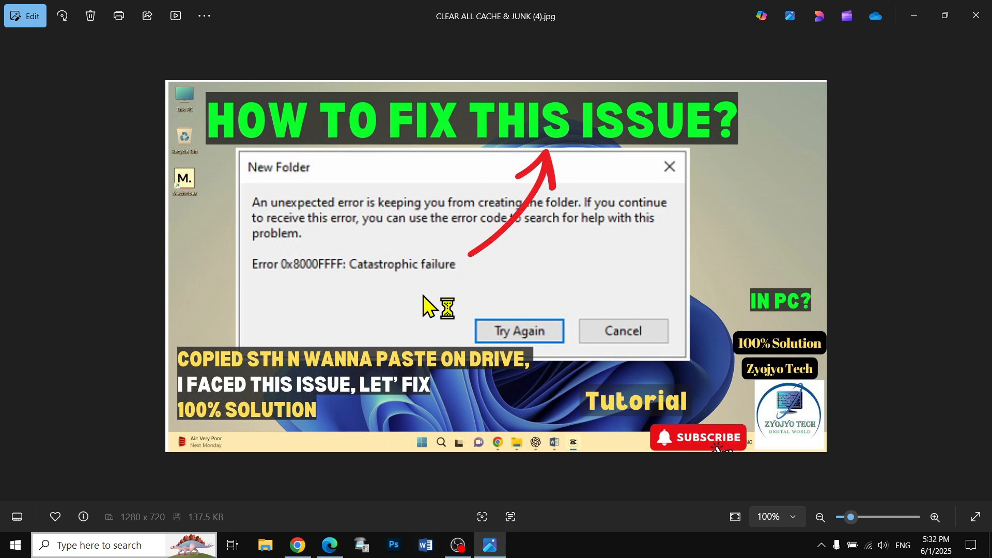
mouse_move(481, 277)
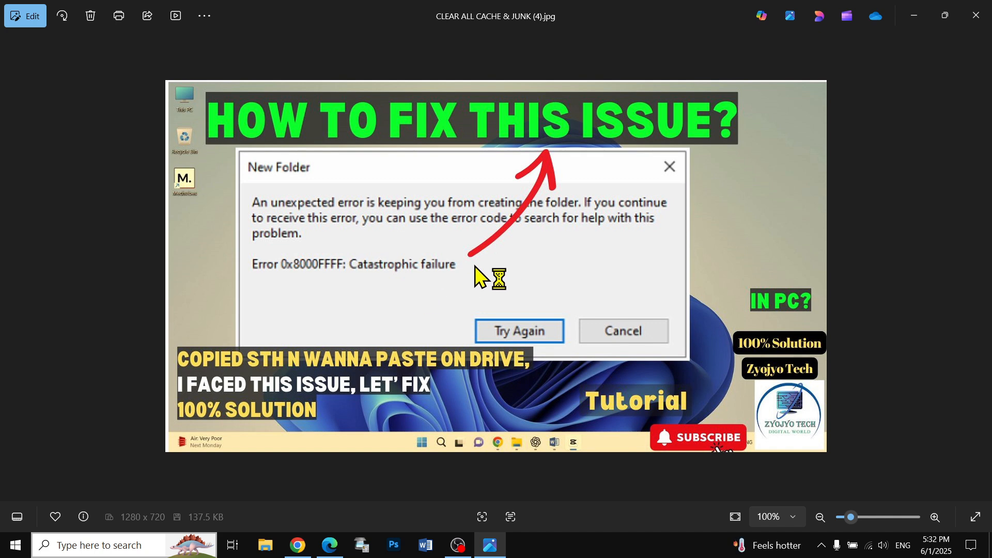
mouse_move(486, 268)
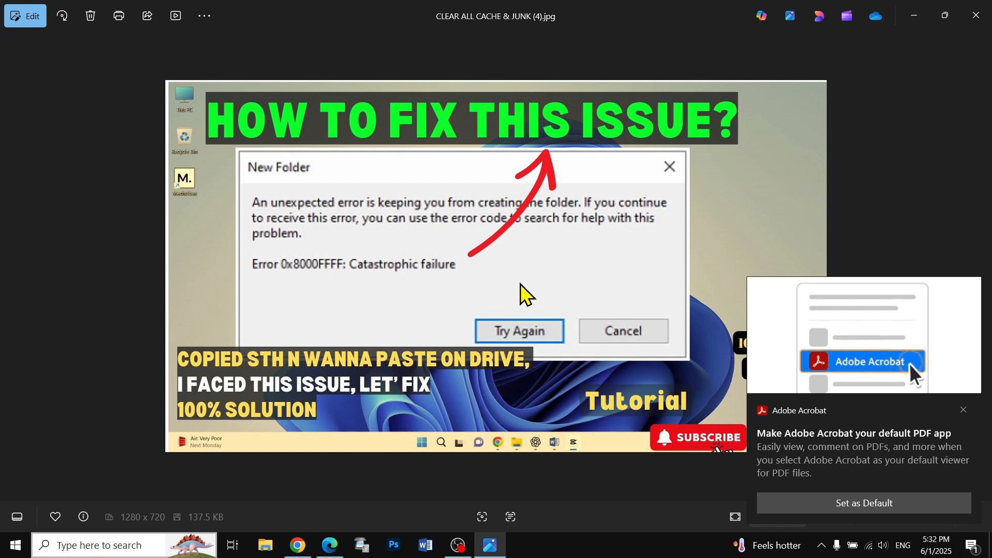
Close the error screenshot and the This PC window showing drives C:, D: and E:.
left_click(974, 16)
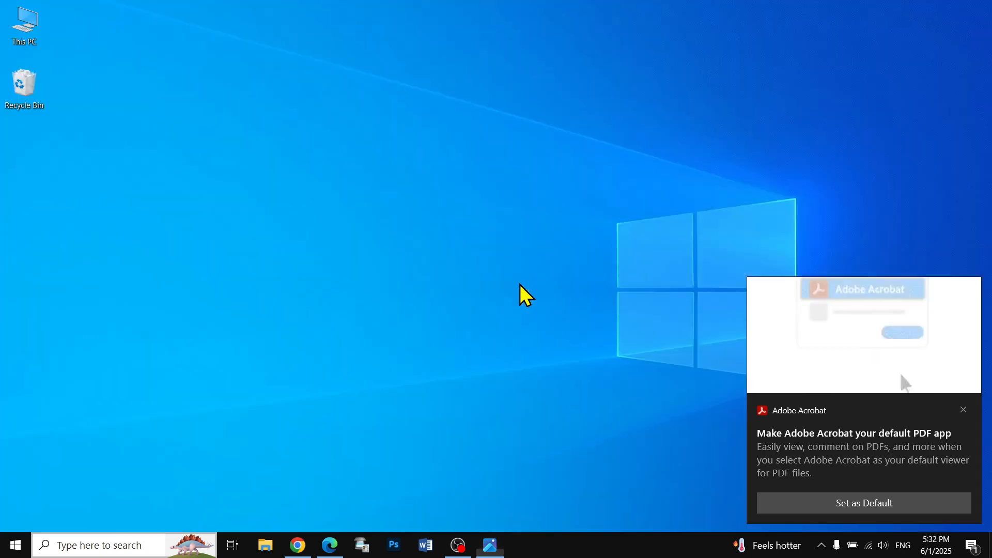
mouse_move(323, 139)
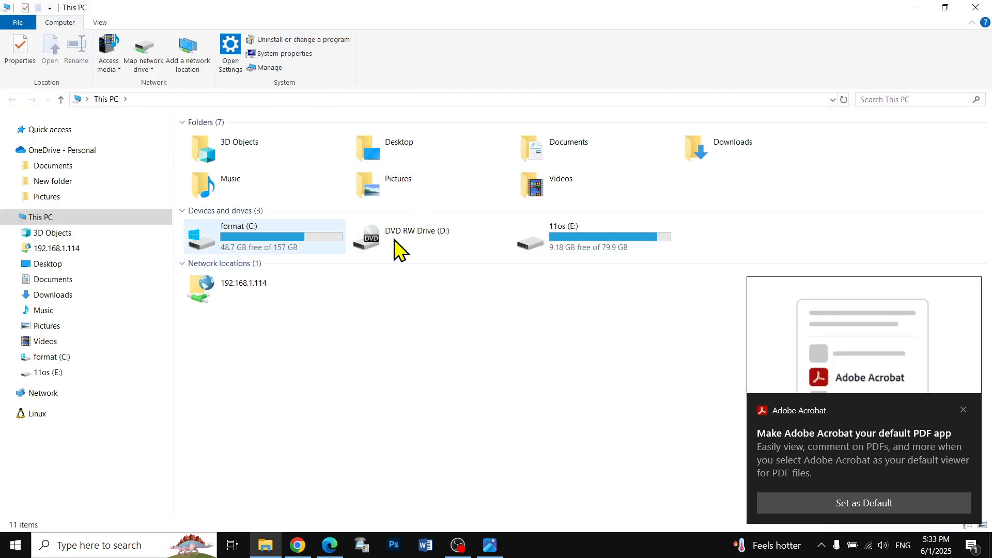
left_click(591, 237)
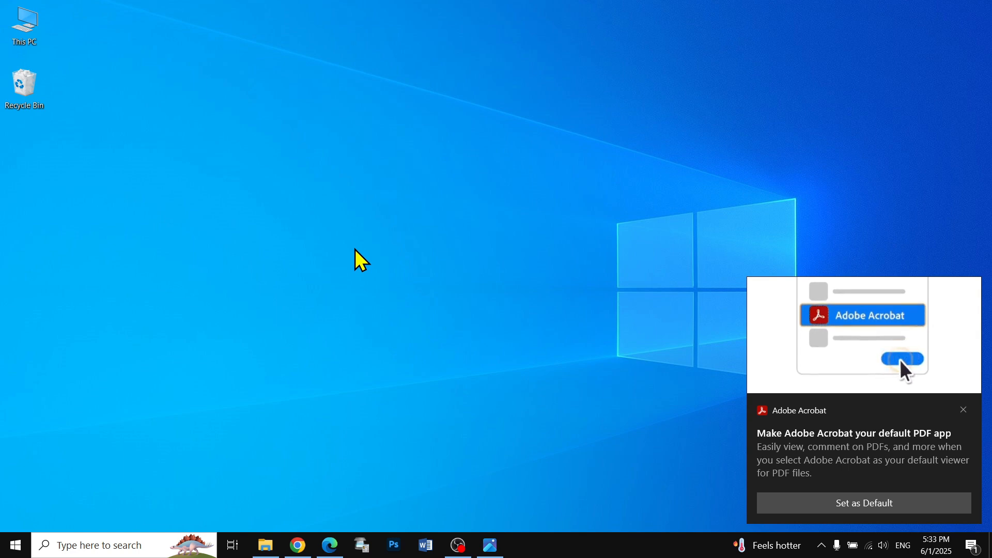
Launch Command Prompt as administrator from the Start menu search for 'cmd'.
left_click(14, 545)
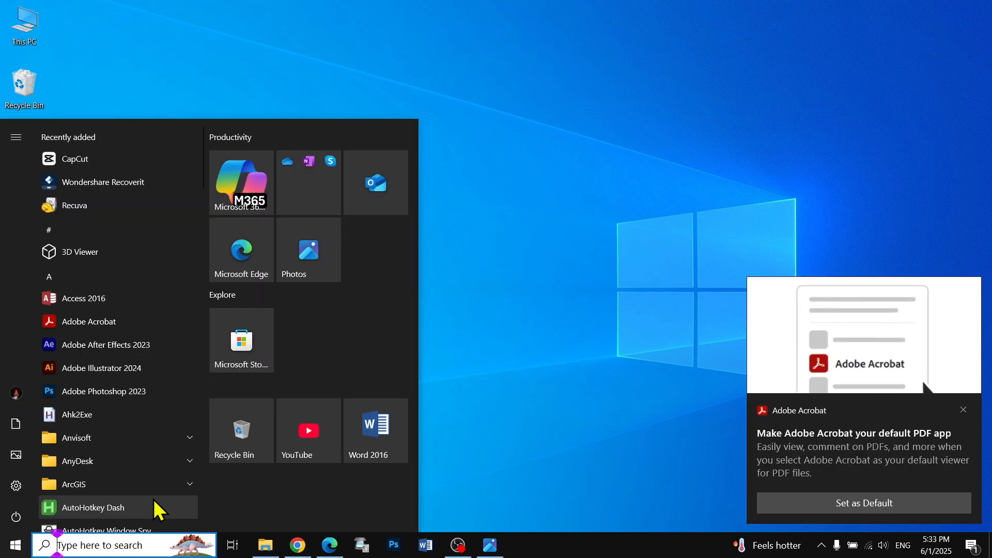
type("cmd")
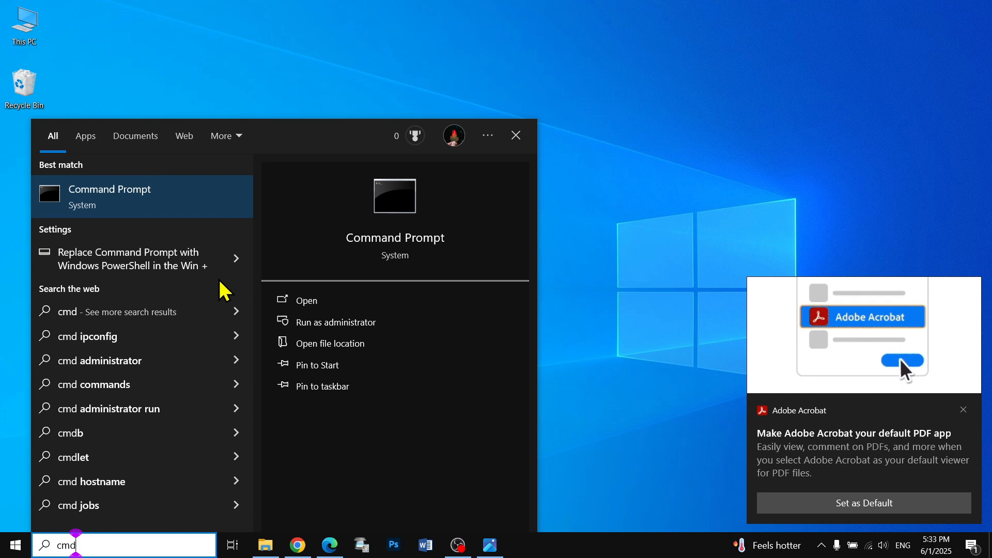
right_click(141, 196)
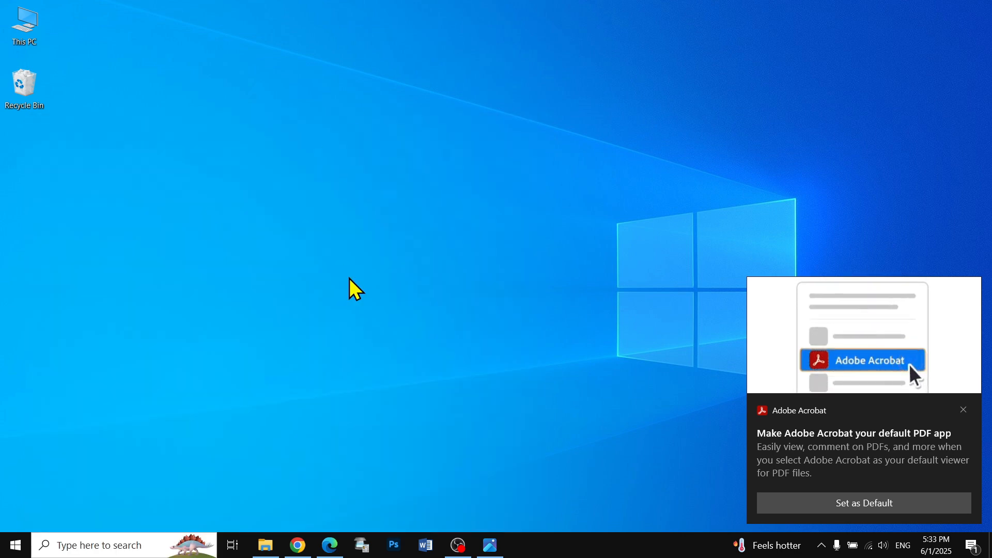
left_click(520, 545)
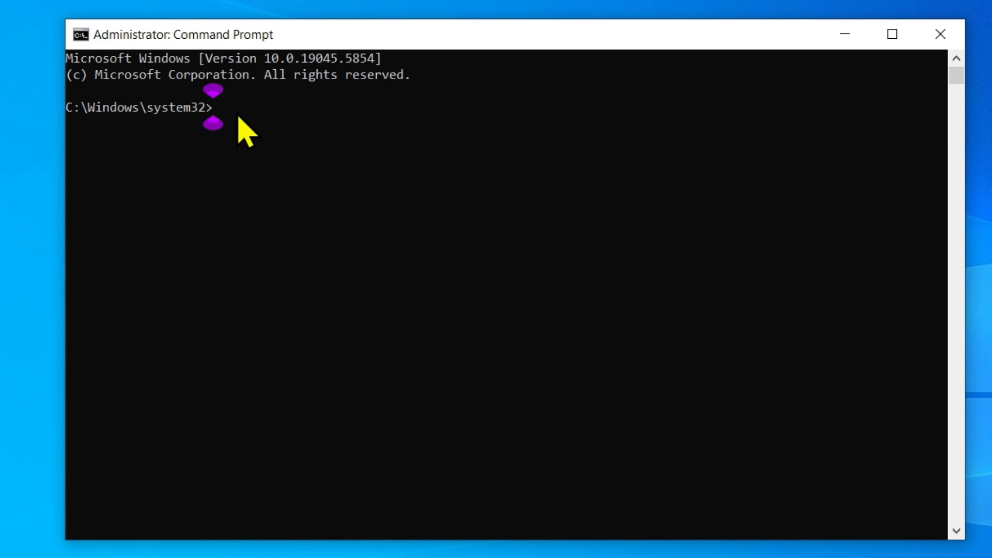
Run 'chkdsk e: /f' to check and fix the file system on drive E.
type("chk")
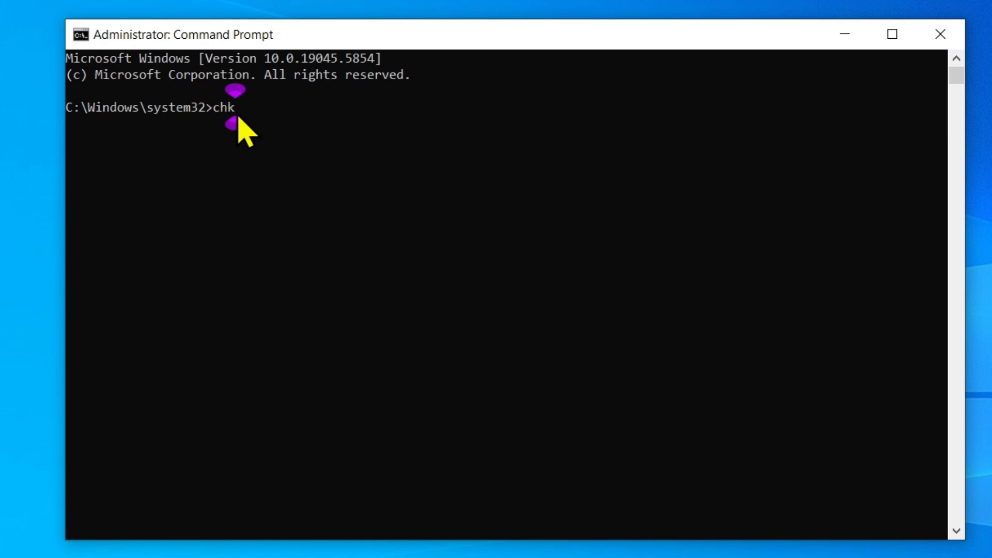
type("dsk")
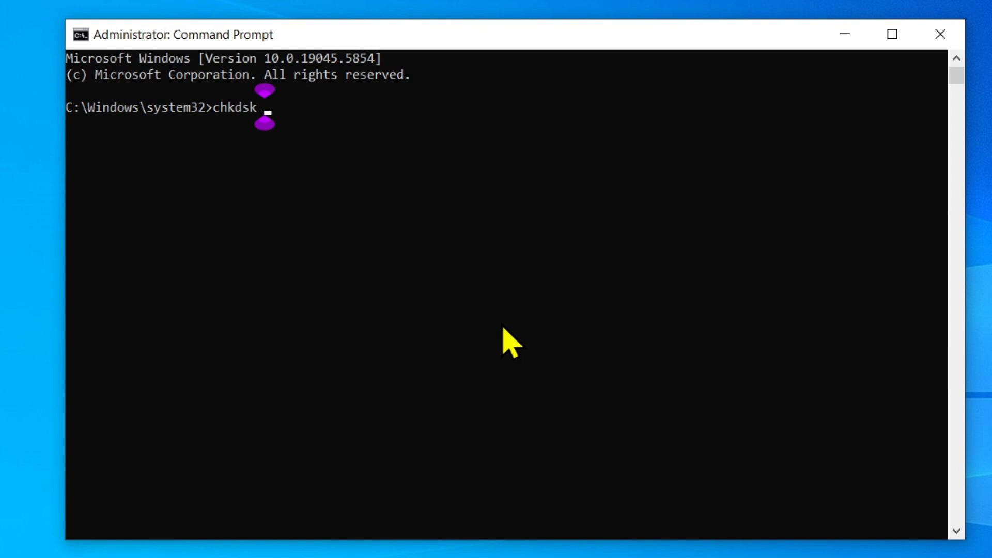
type("e:")
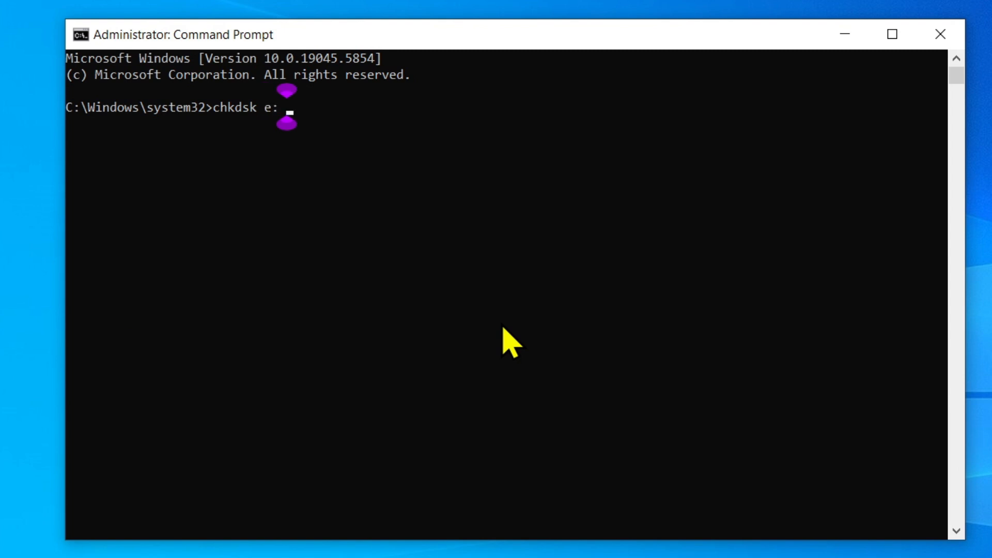
type("/")
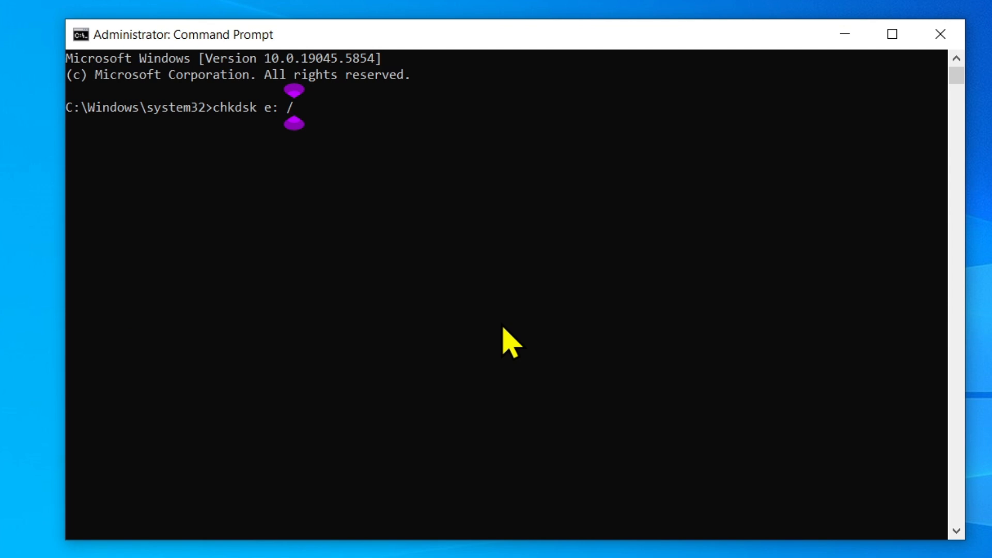
type("f")
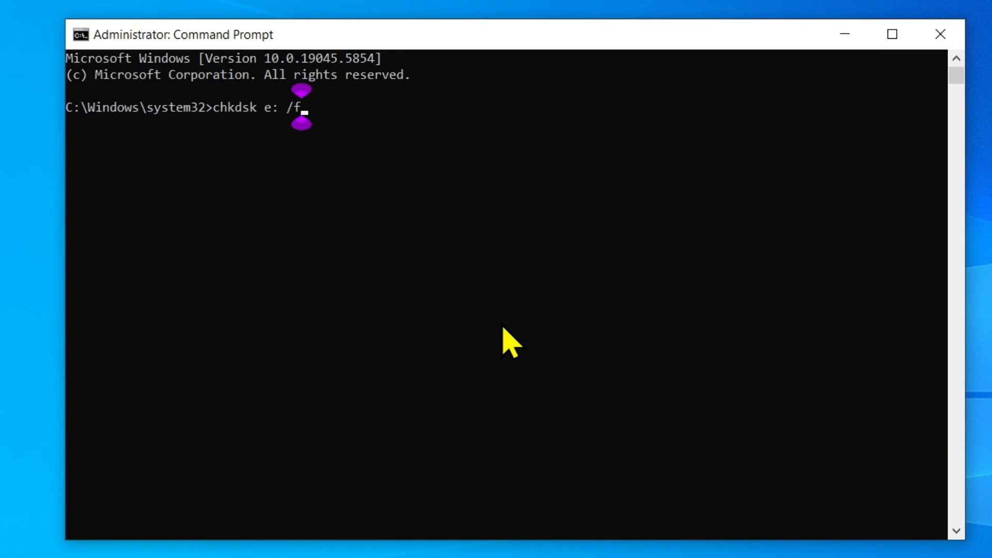
key("Return")
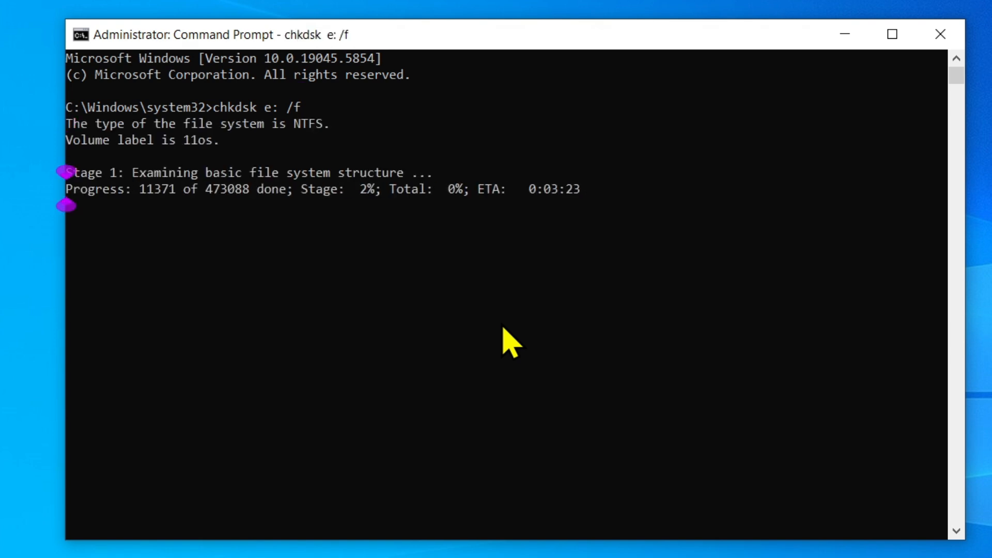
mouse_move(238, 266)
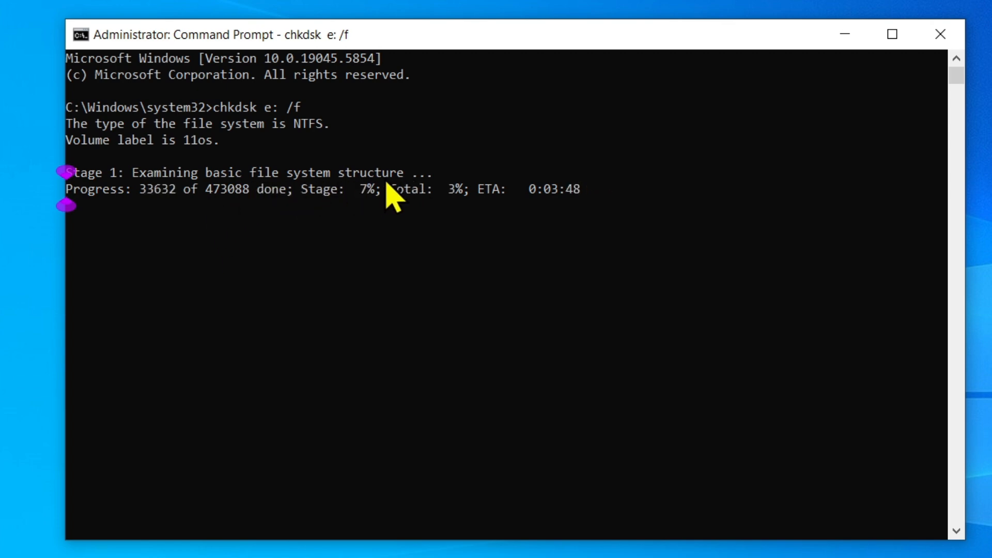
mouse_move(171, 197)
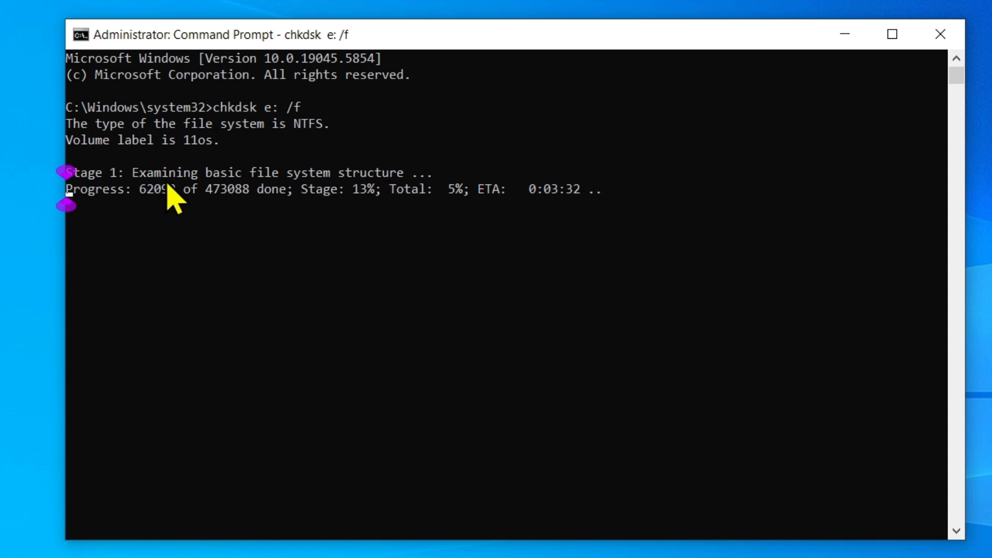
mouse_move(238, 227)
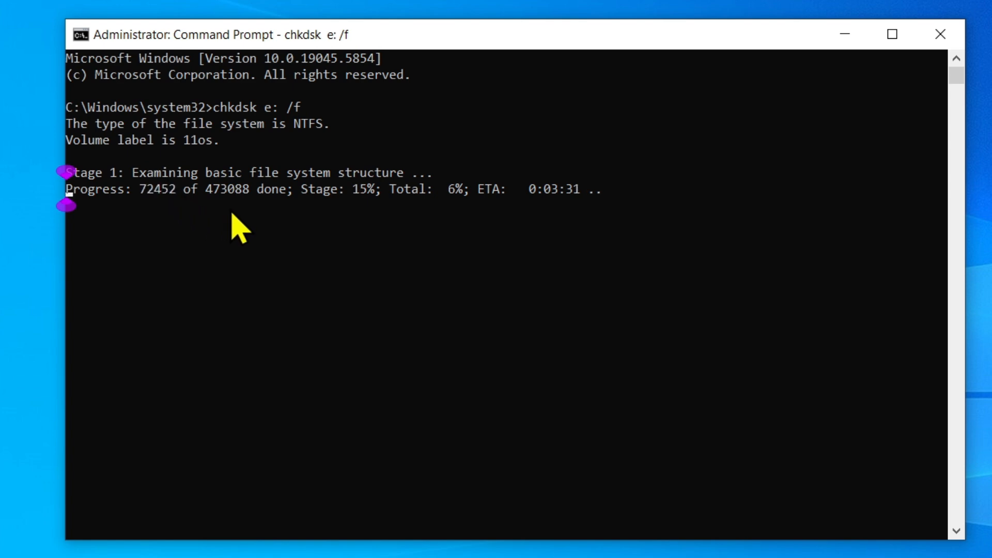
mouse_move(406, 218)
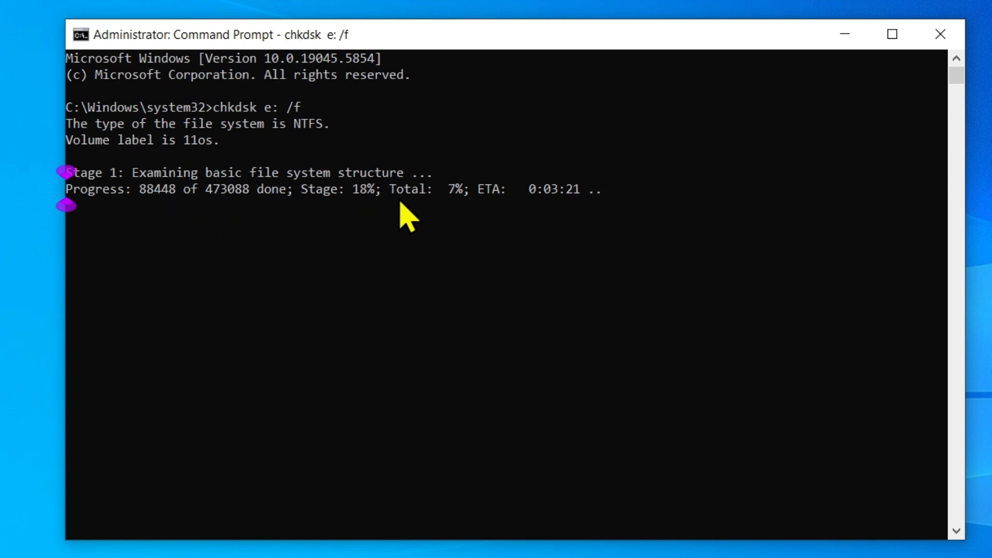
mouse_move(489, 193)
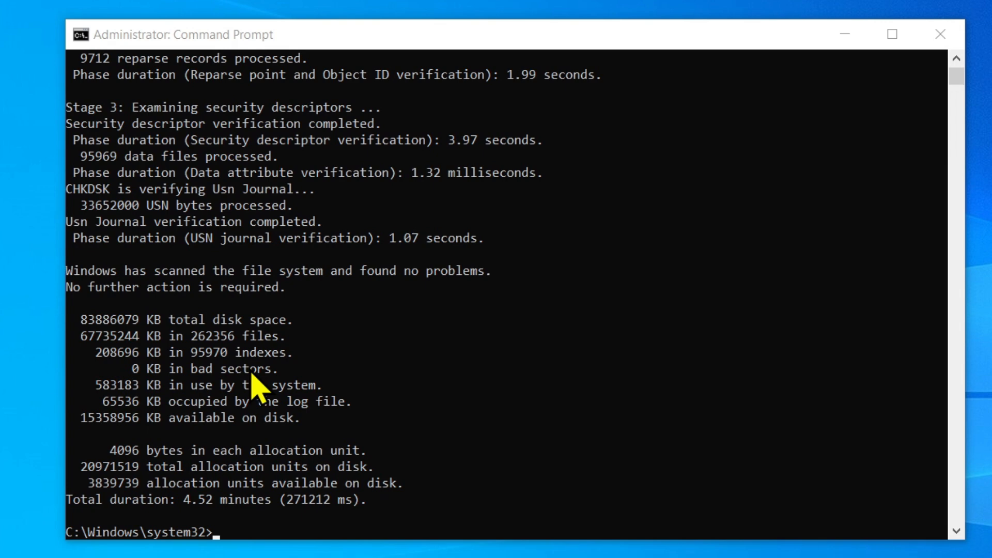
mouse_move(238, 537)
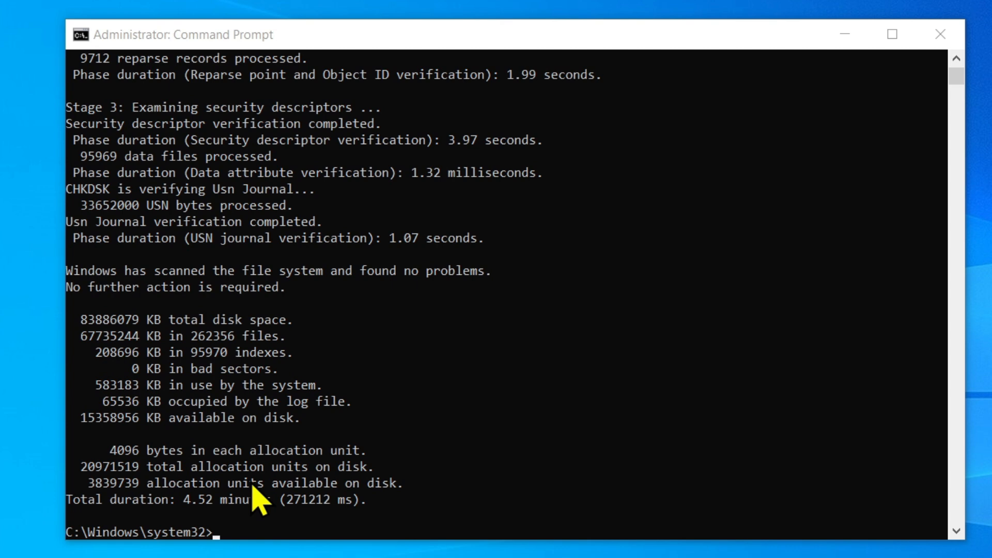
Exit the elevated Command Prompt with the 'exit' command.
type("ex")
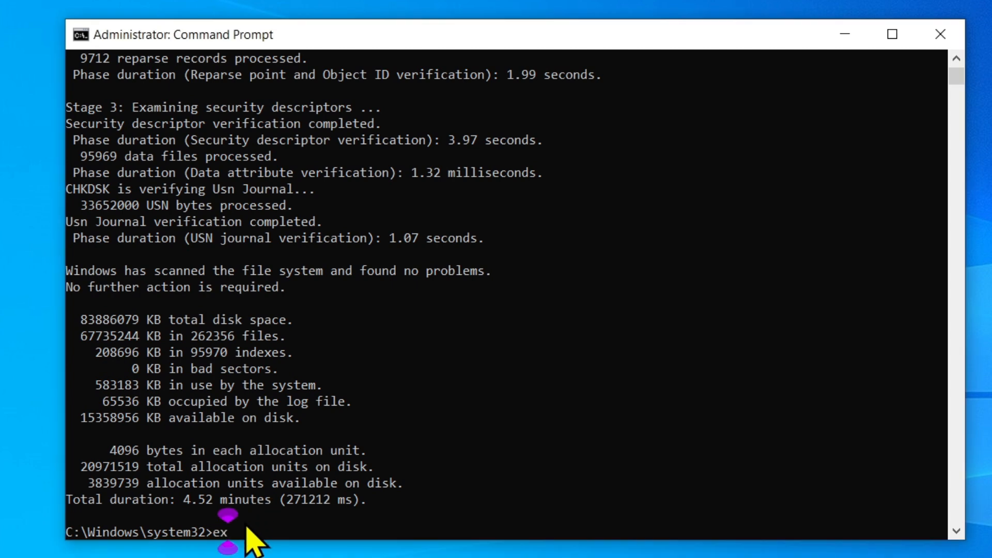
key("Return")
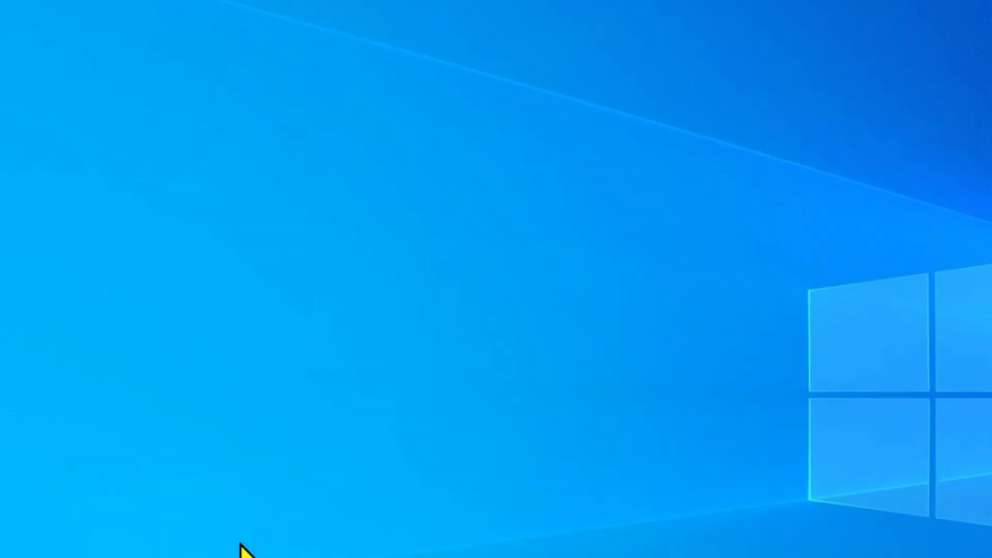
left_click(12, 548)
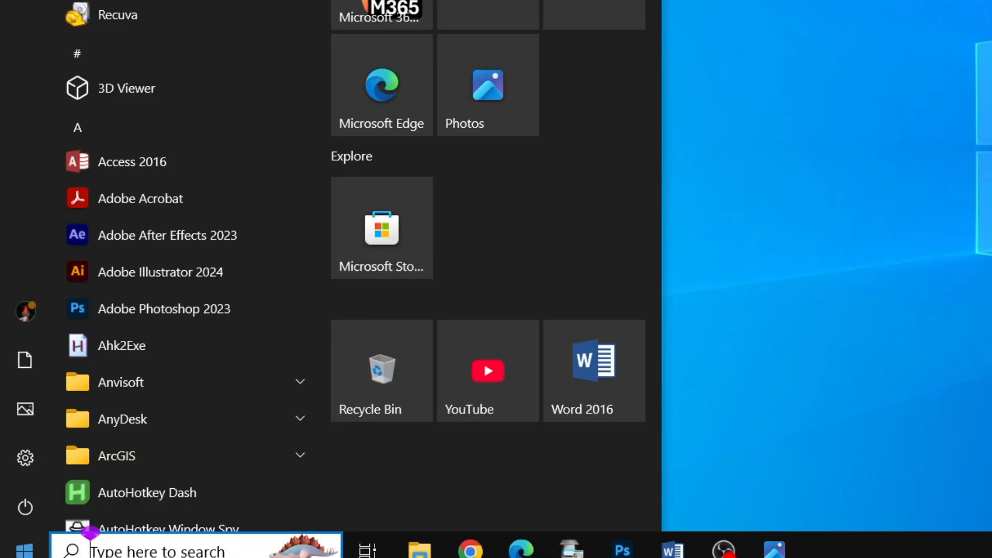
left_click(24, 506)
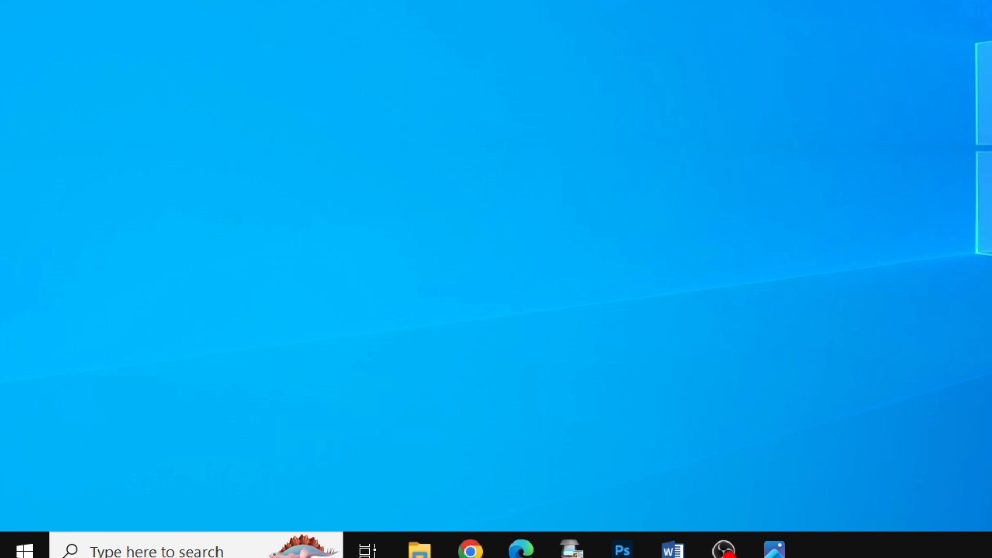
mouse_move(746, 6)
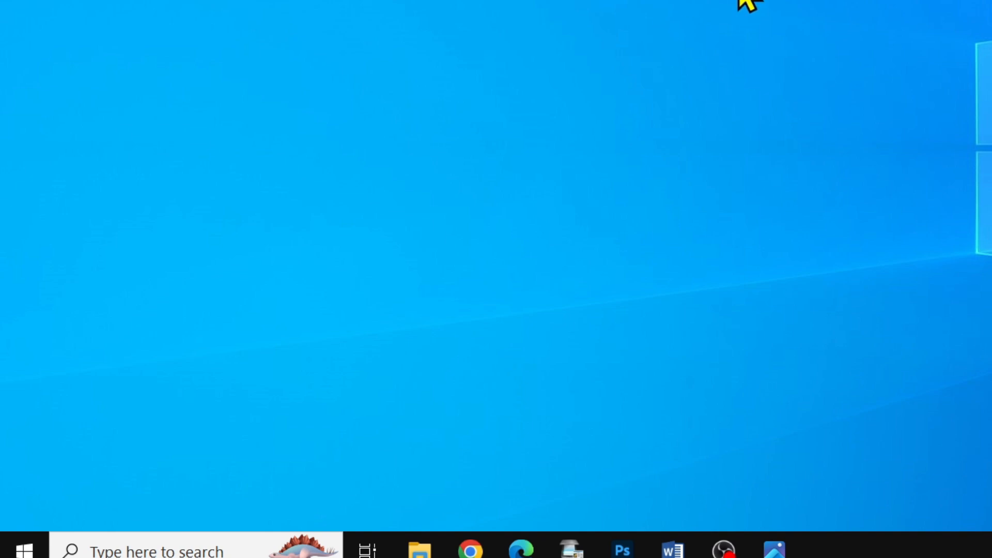